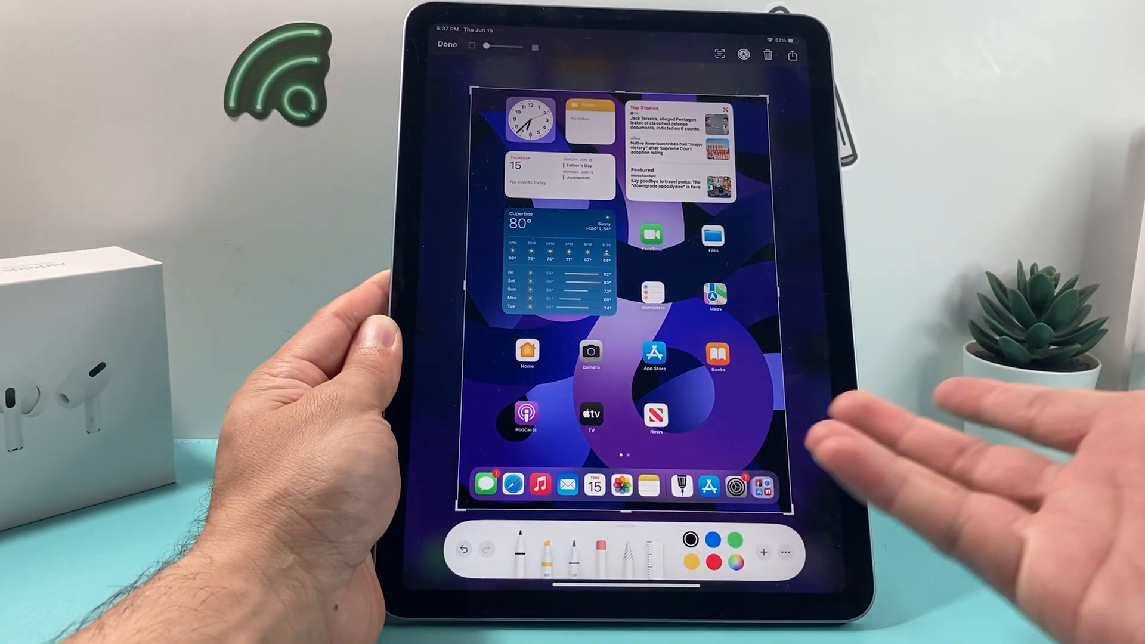
Step: Save the edited home-screen screenshot to Photos and view it in the library under Jun 15, 2023
click(737, 541)
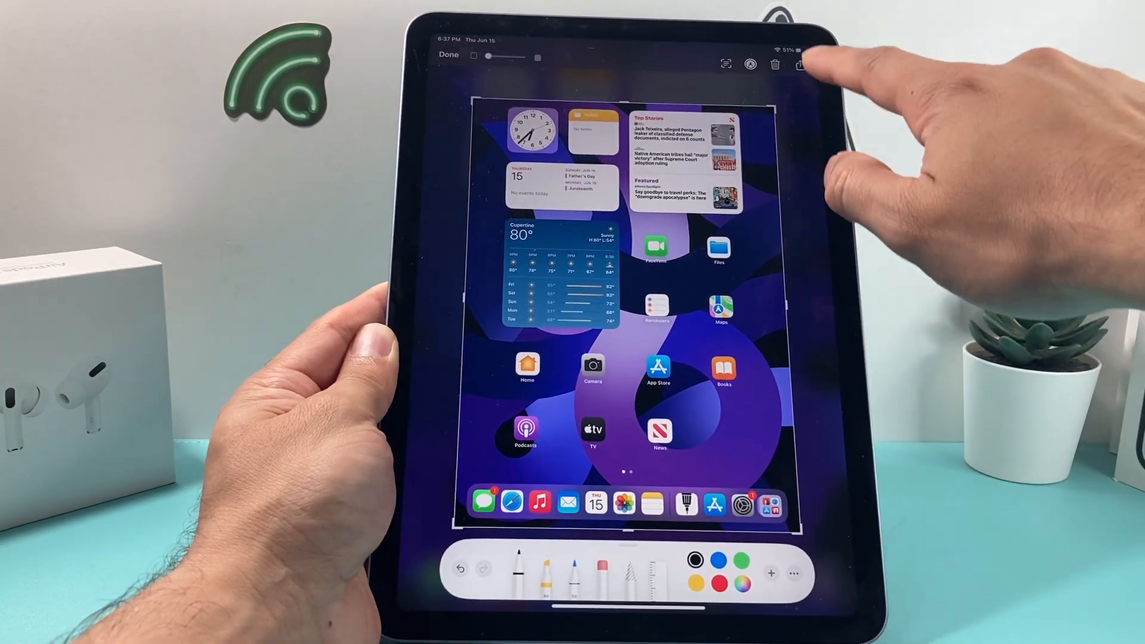
click(801, 63)
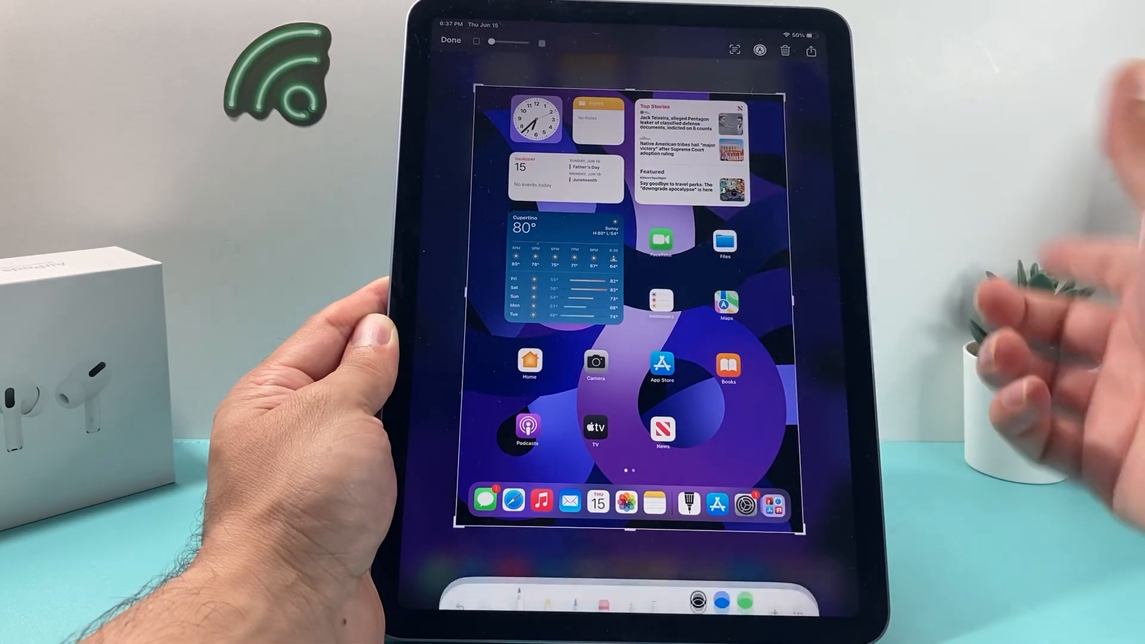
click(810, 50)
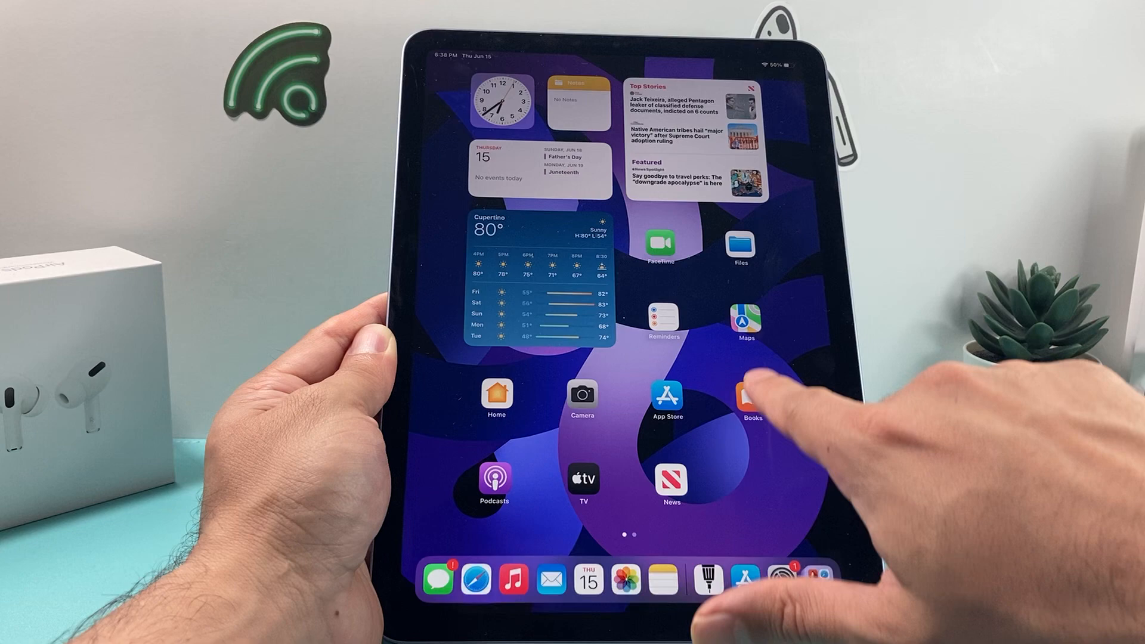
click(625, 579)
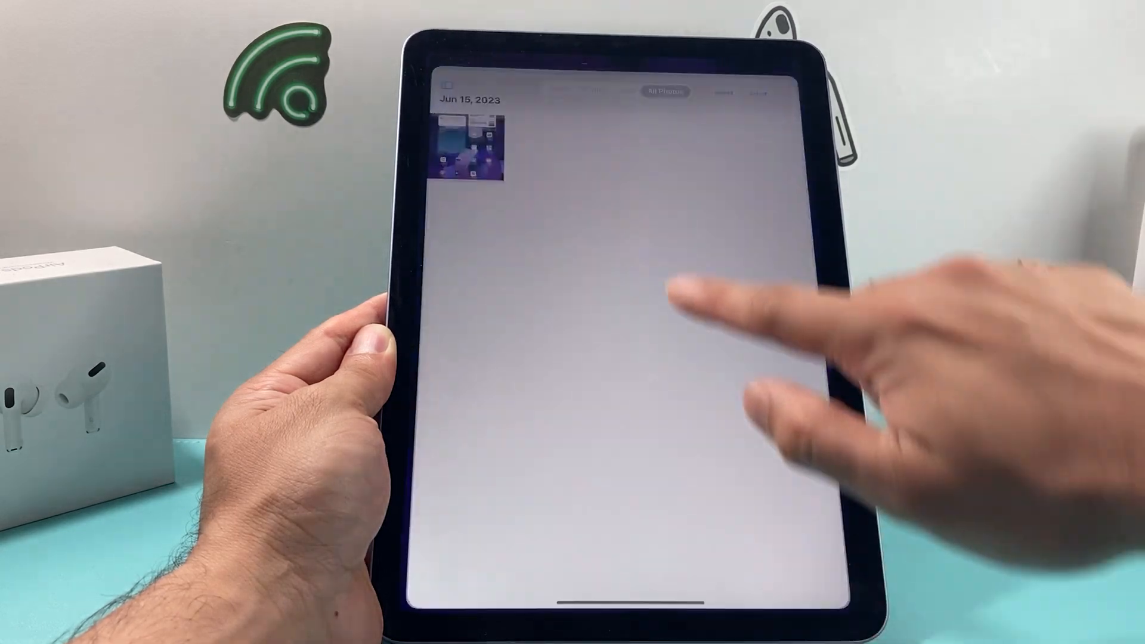